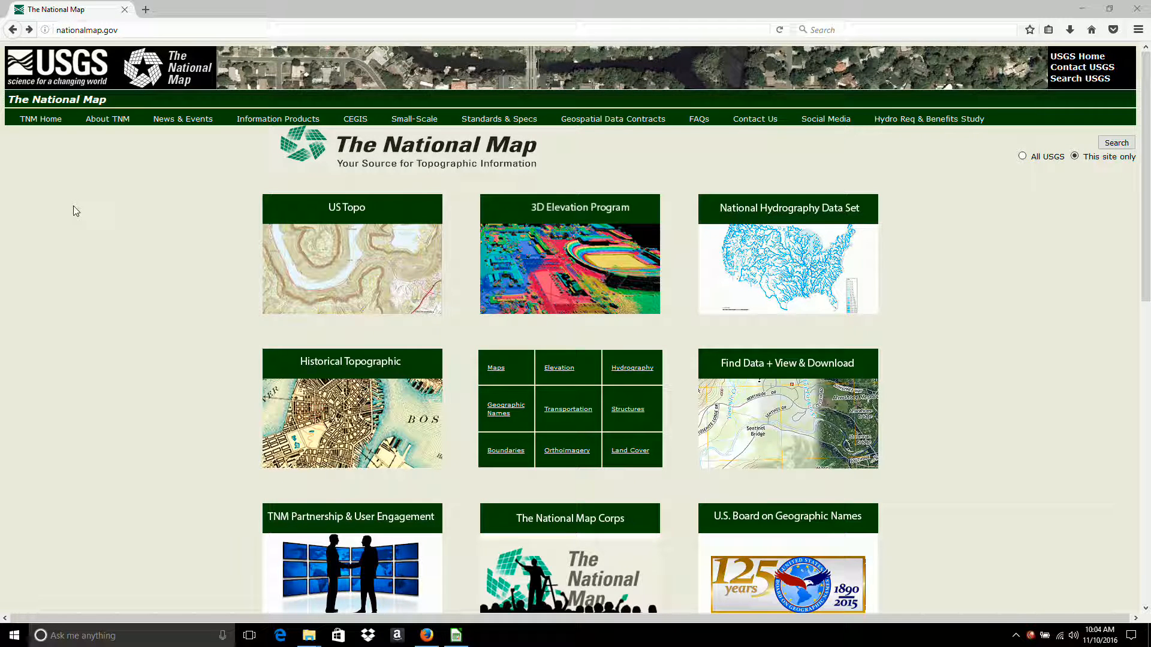
mouse_move(83, 208)
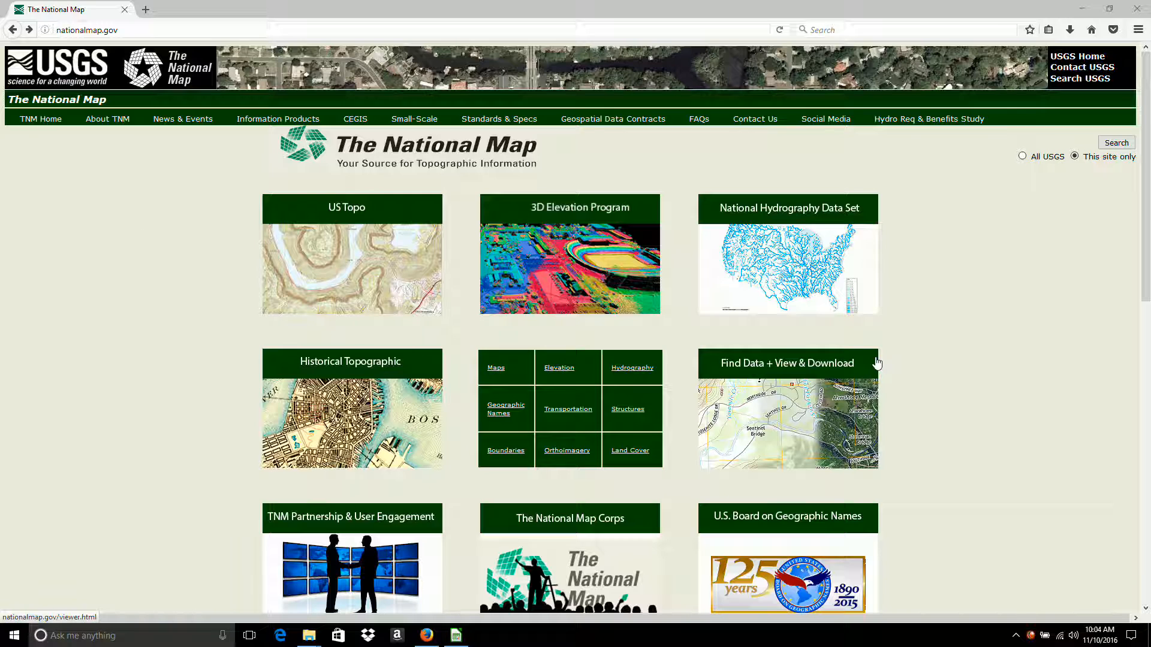
mouse_move(726, 367)
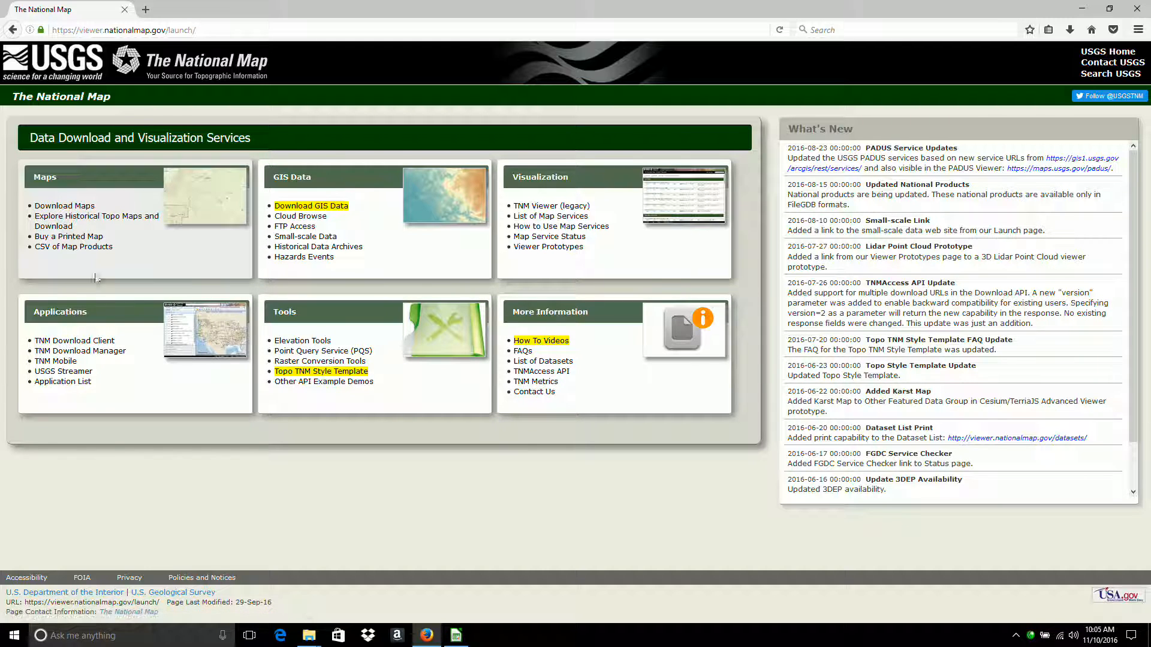
mouse_move(74, 339)
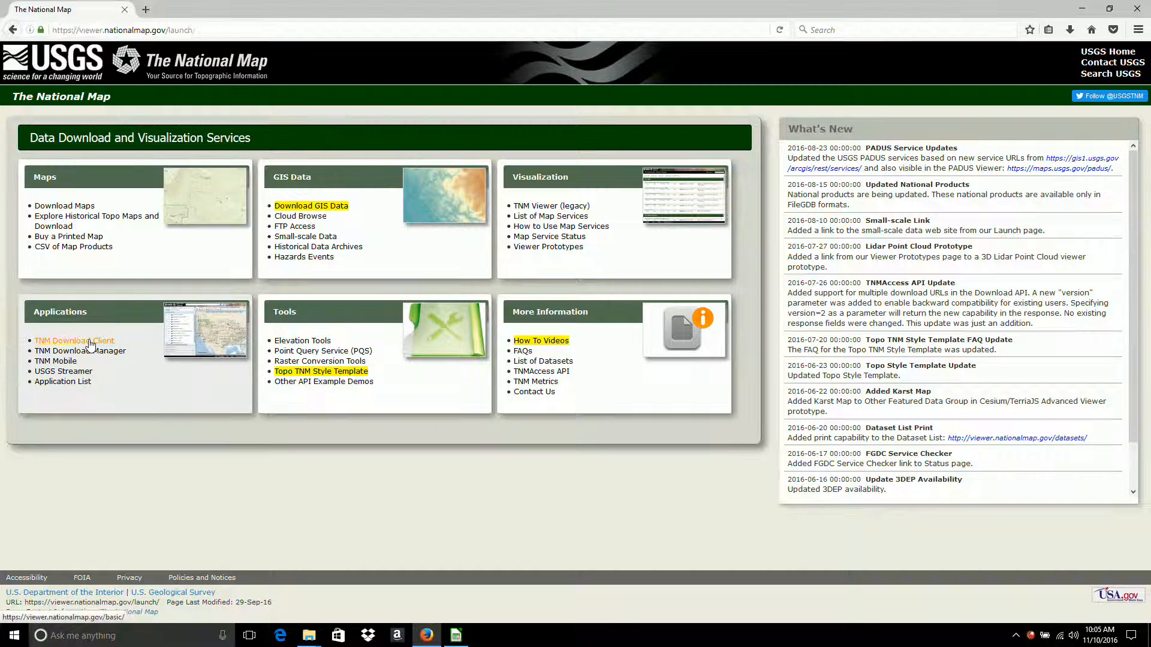
Step: Select the Imagery - 1 meter (NAIP) dataset and zoom the map onto Mount Rainier National Park
click(73, 340)
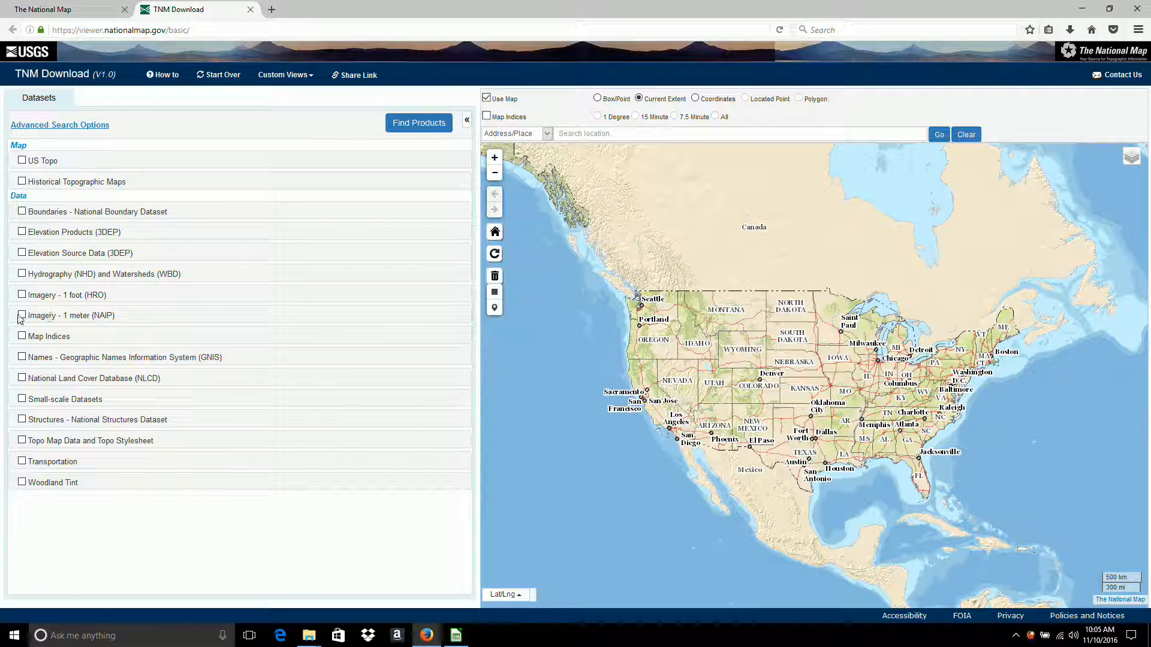
click(23, 314)
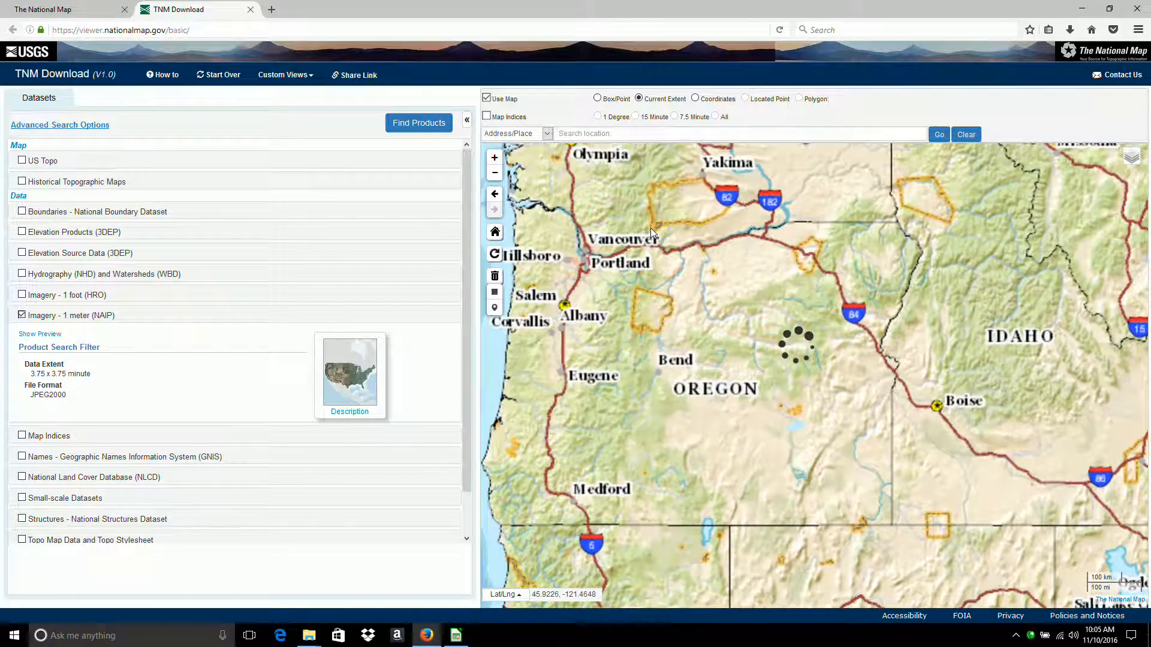
click(493, 173)
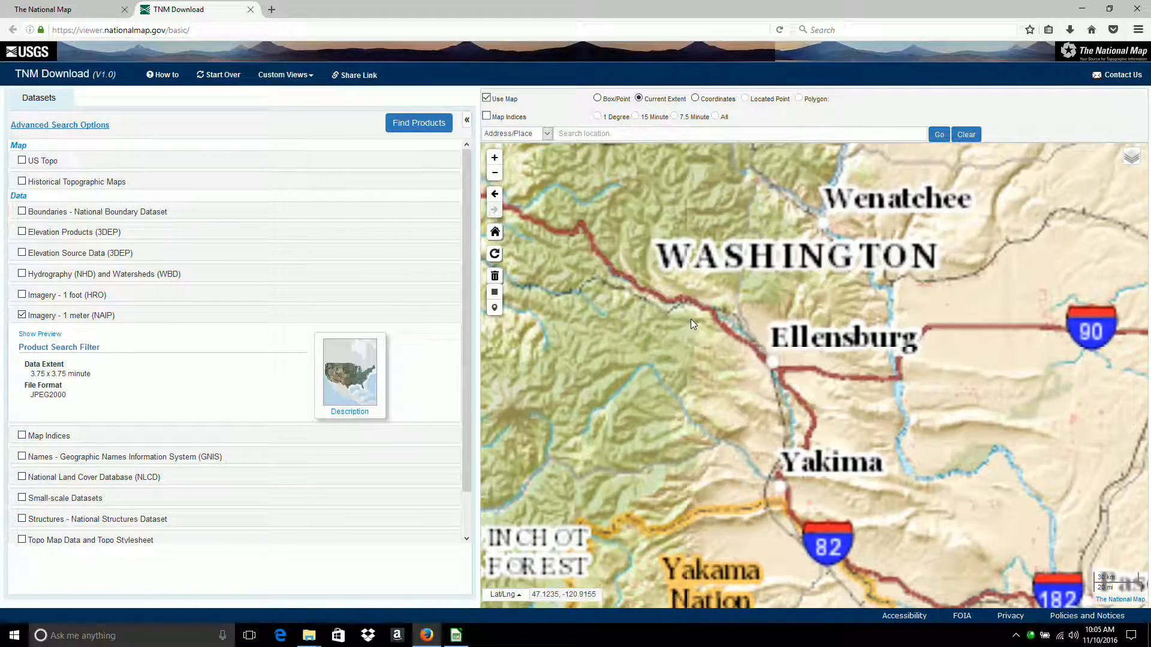
click(494, 173)
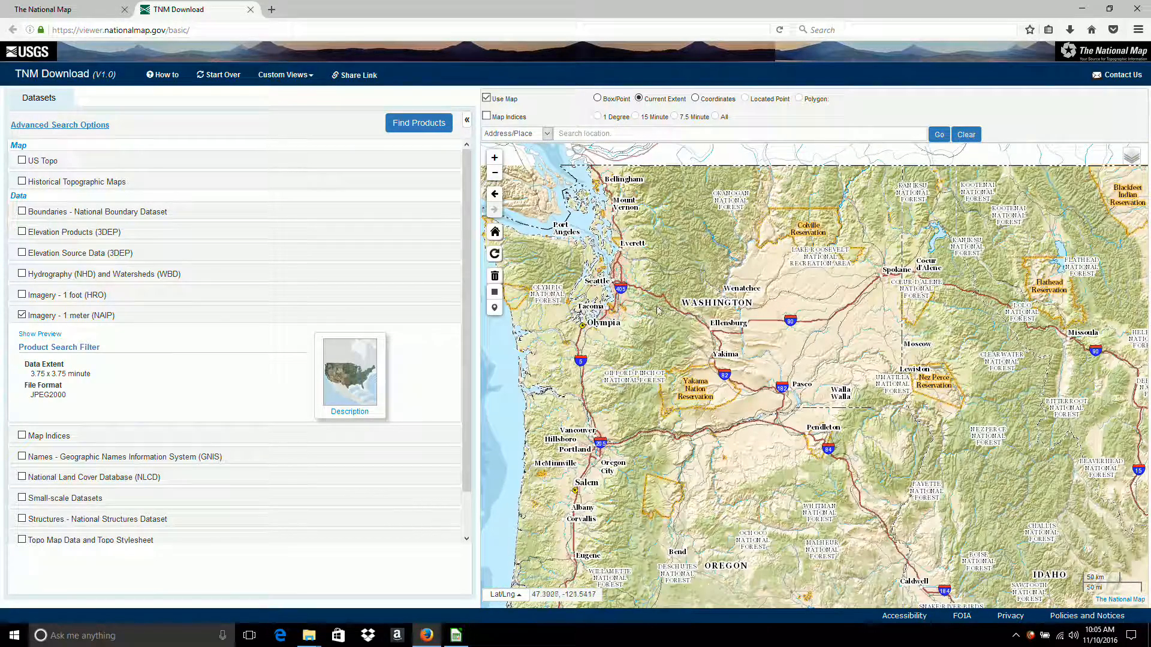
scroll(up, 3)
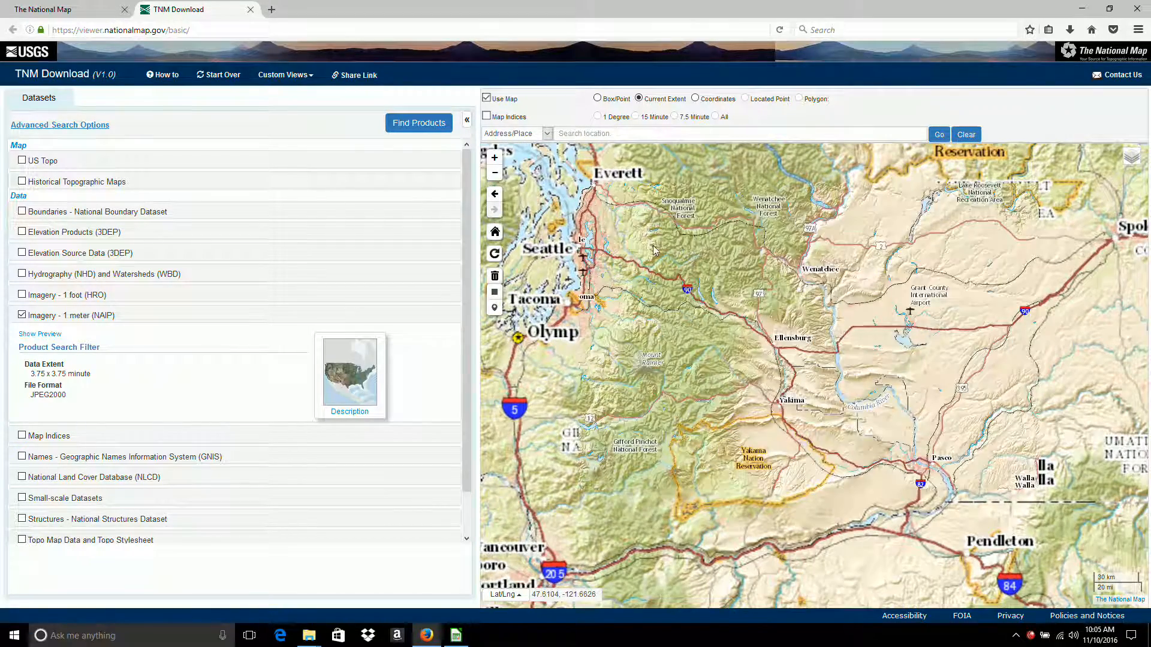
scroll(up, 3)
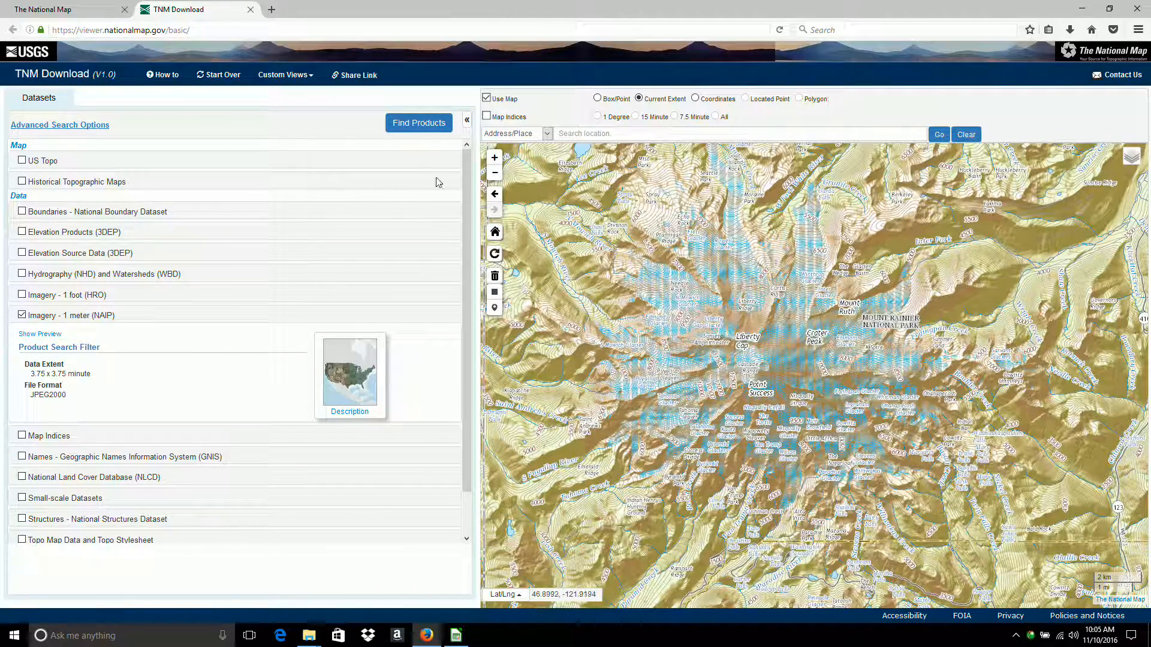
Step: Find the 28 NAIP products, compare the first tile footprints, and keep the third tile's outlined
click(419, 122)
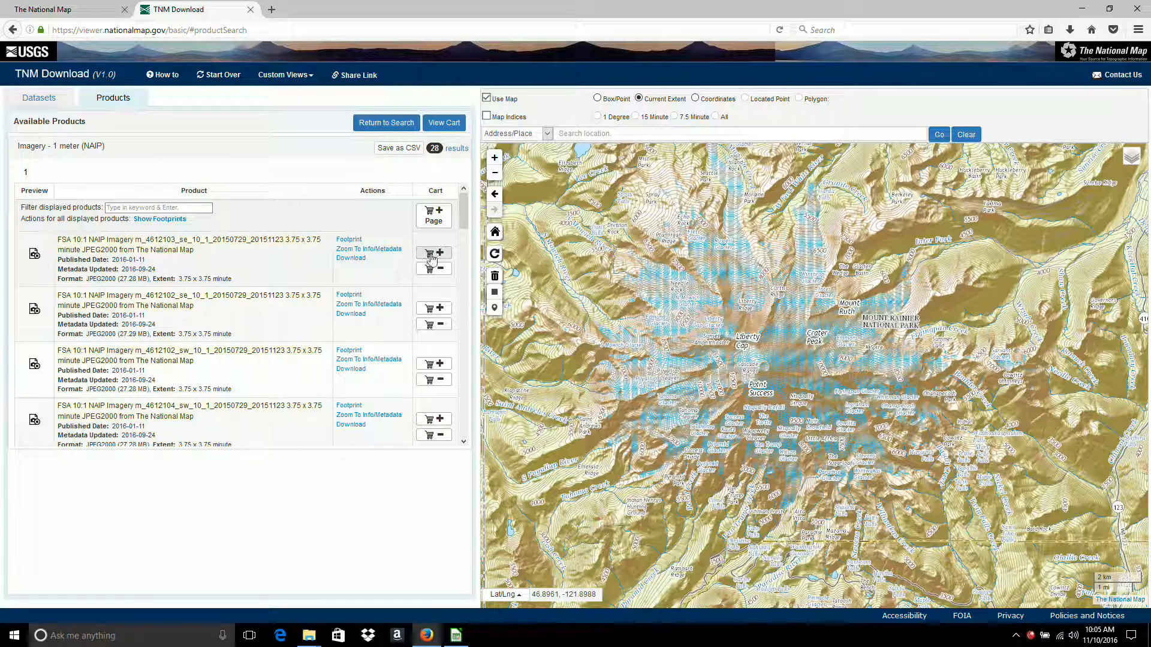
mouse_move(349, 239)
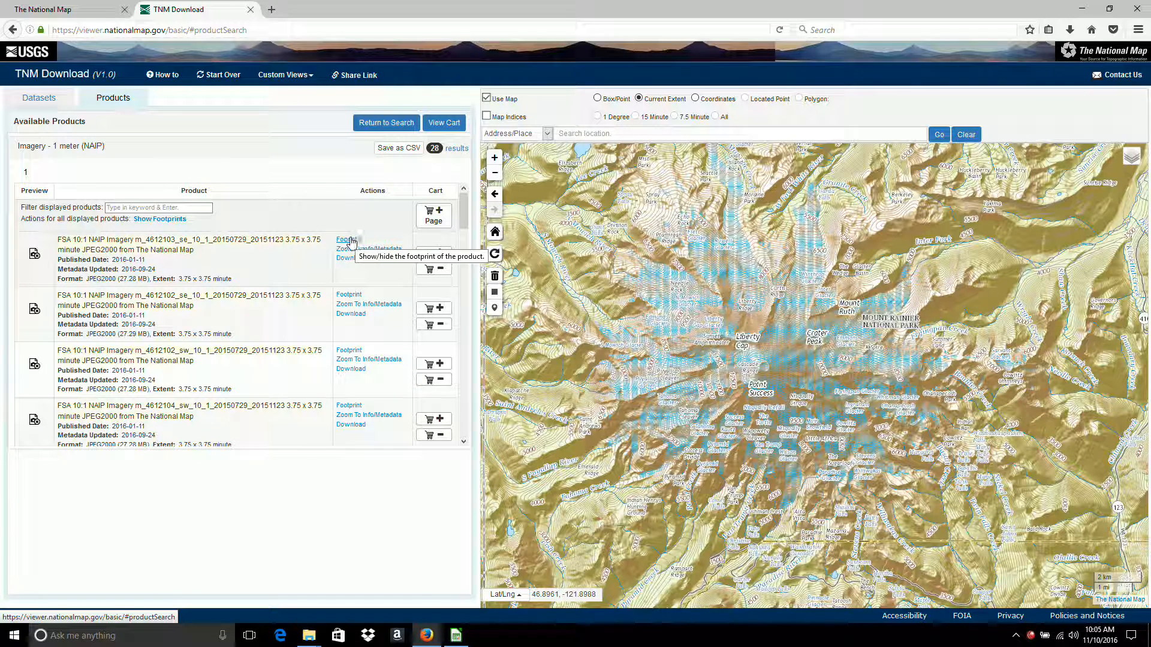
click(349, 239)
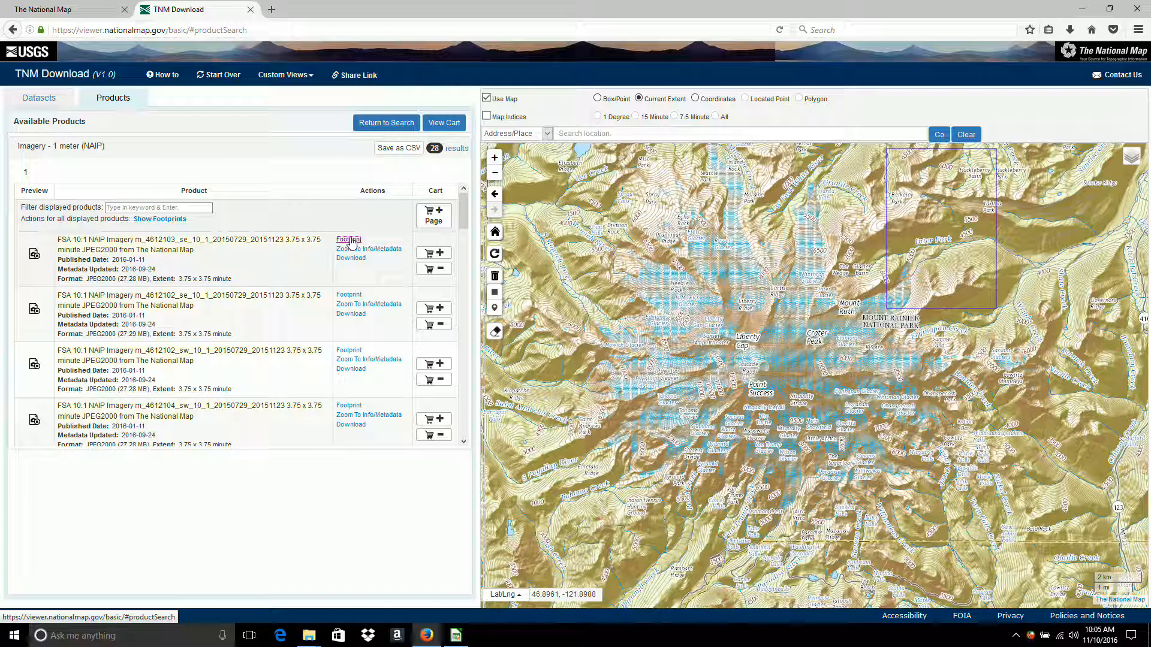
click(349, 239)
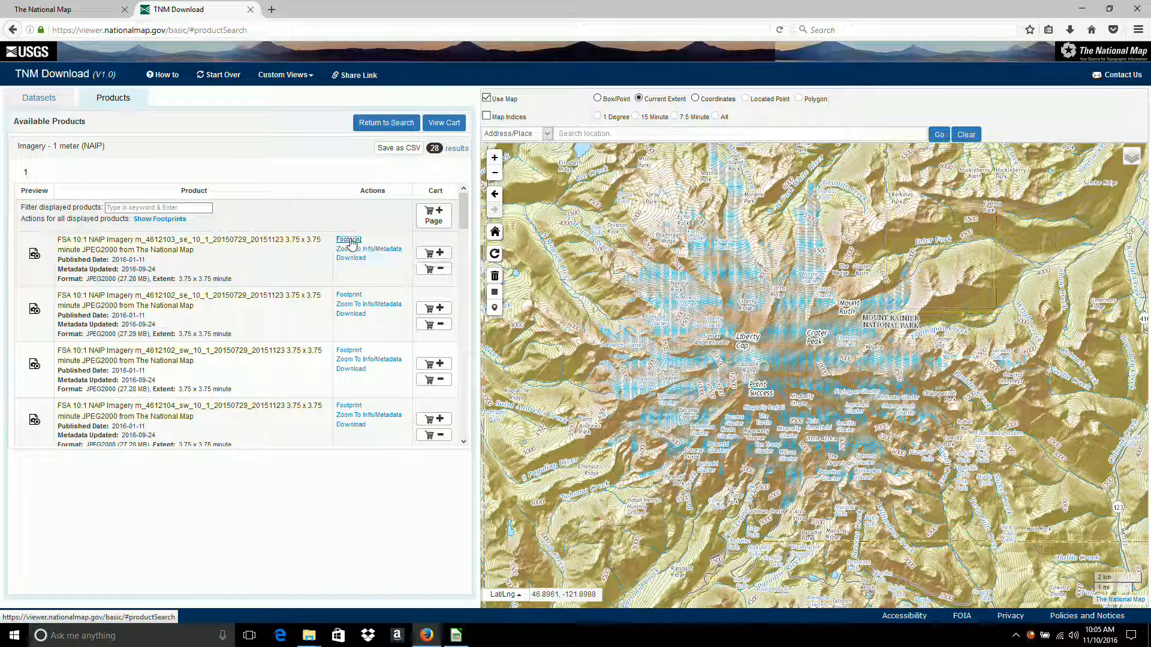
click(349, 295)
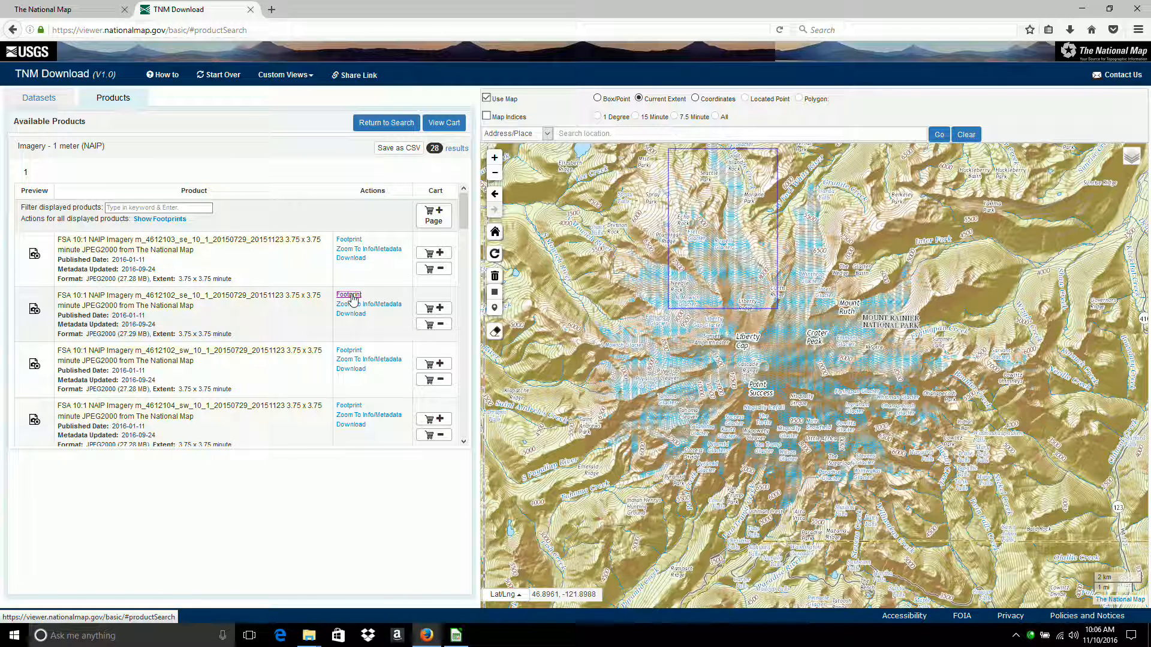
click(349, 351)
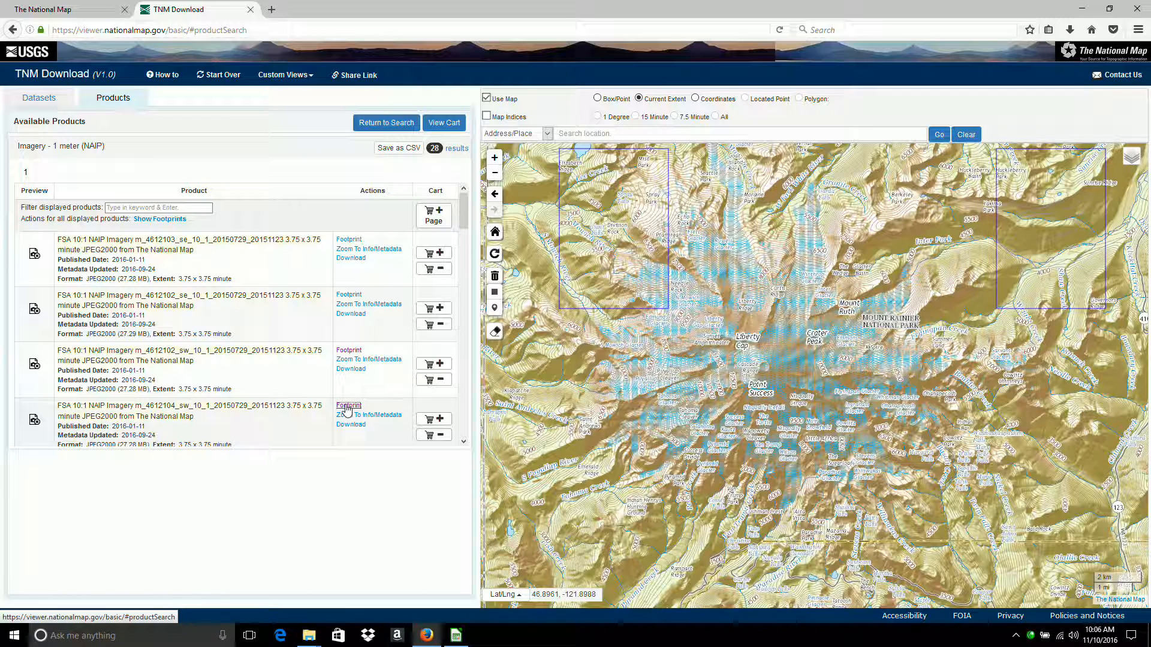
mouse_move(353, 379)
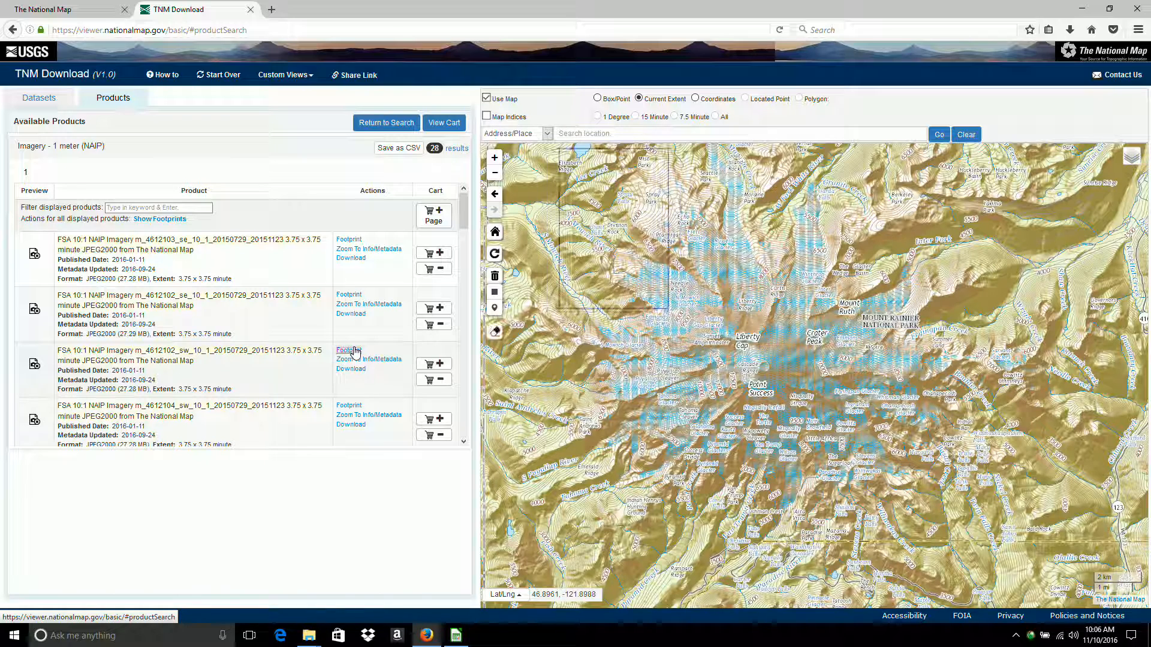
click(349, 350)
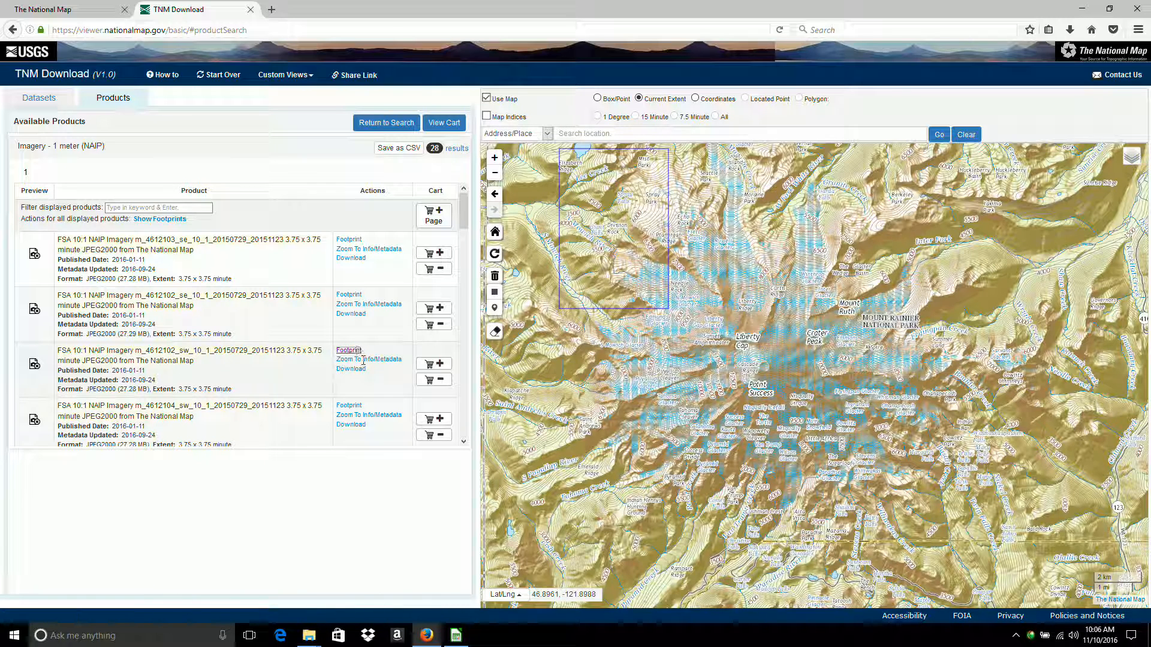
mouse_move(351, 369)
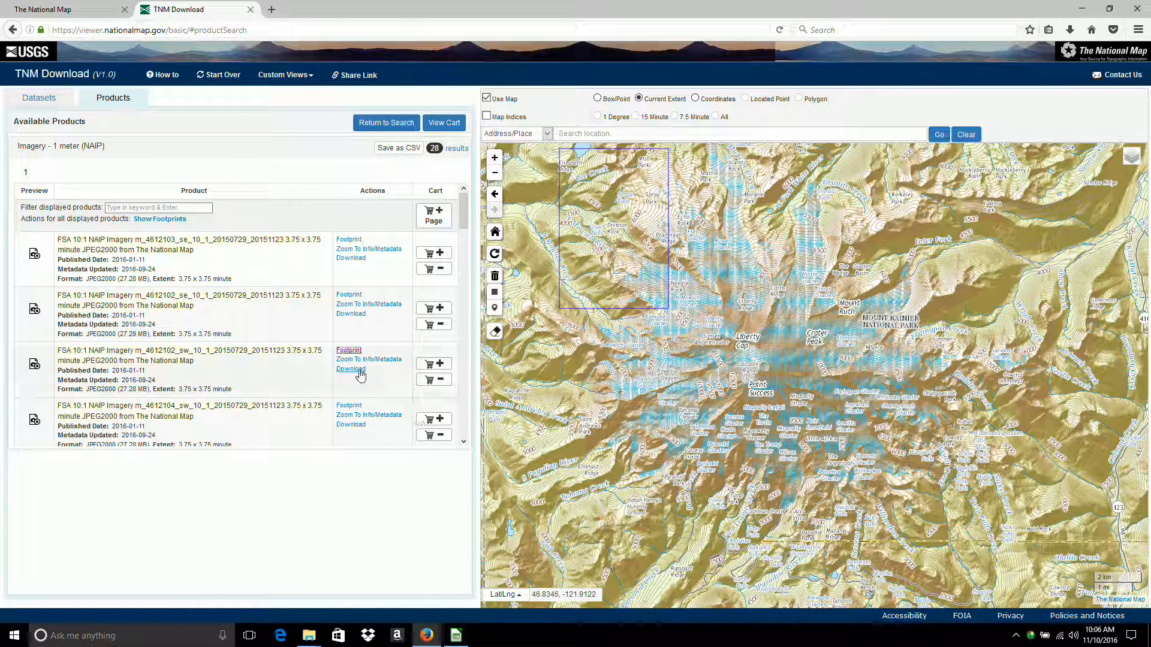
mouse_move(350, 369)
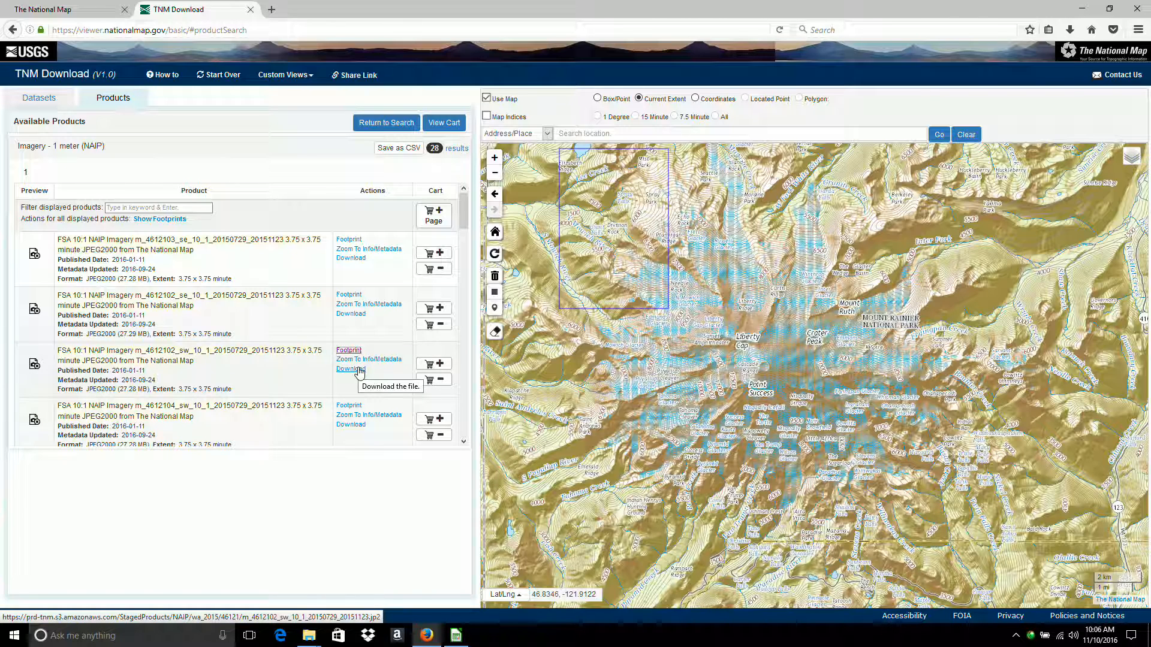
Step: Download the m_4612102_sw .jp2 tile, reveal it in Downloads, and copy the file
click(350, 368)
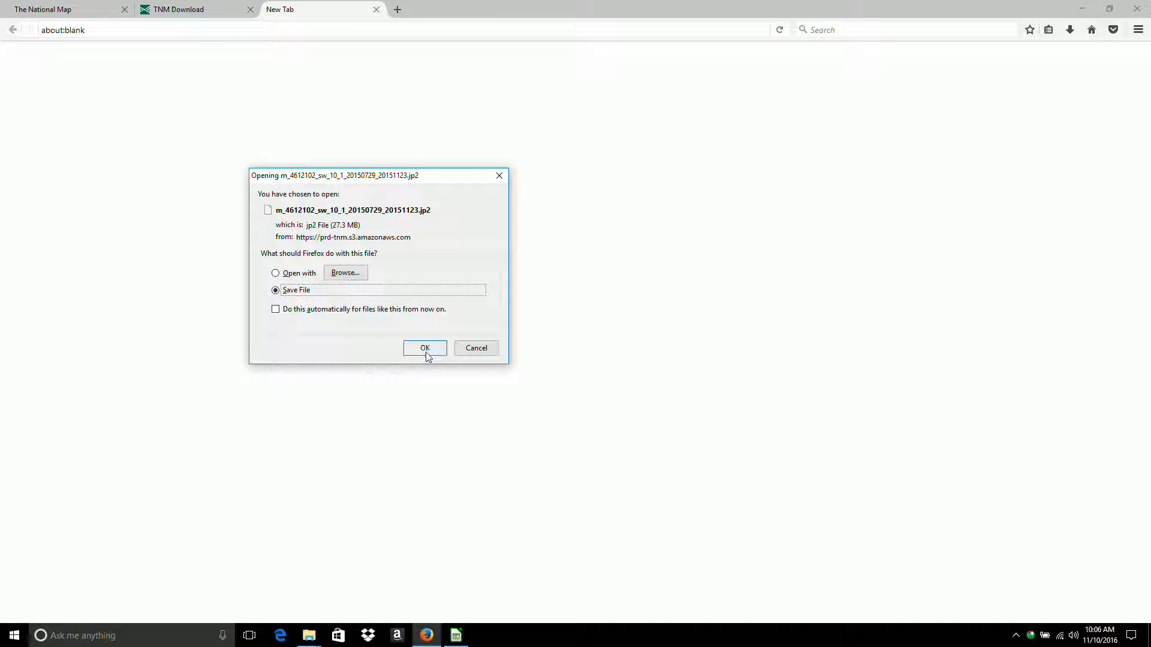
click(424, 347)
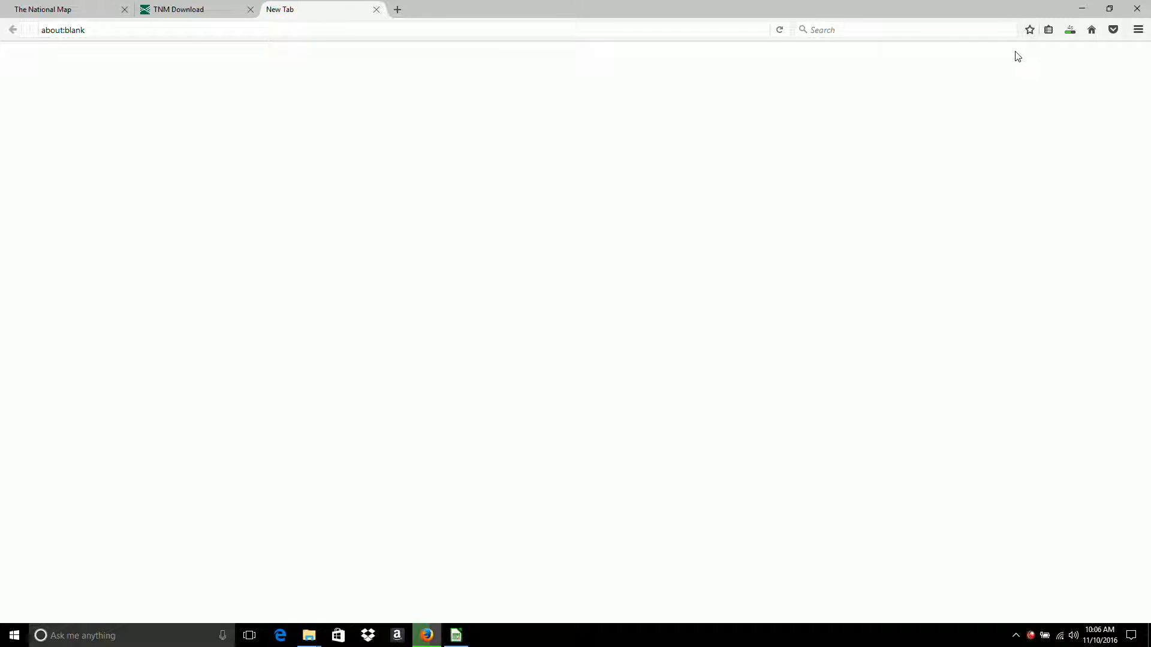
click(1069, 30)
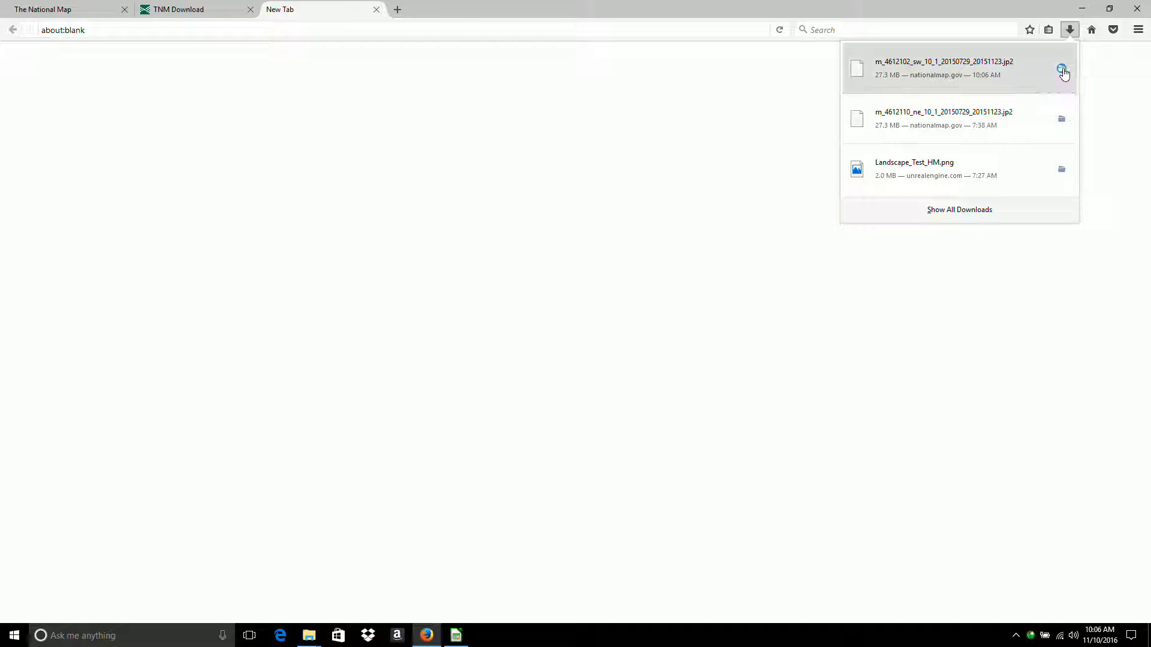
click(1062, 69)
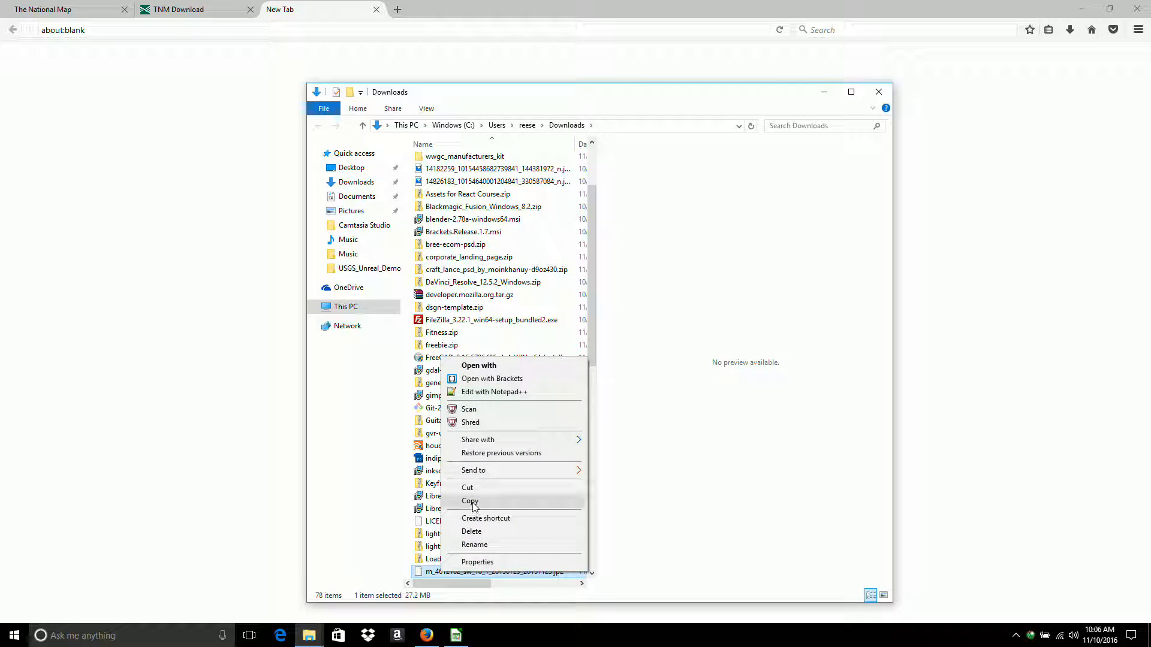
click(350, 167)
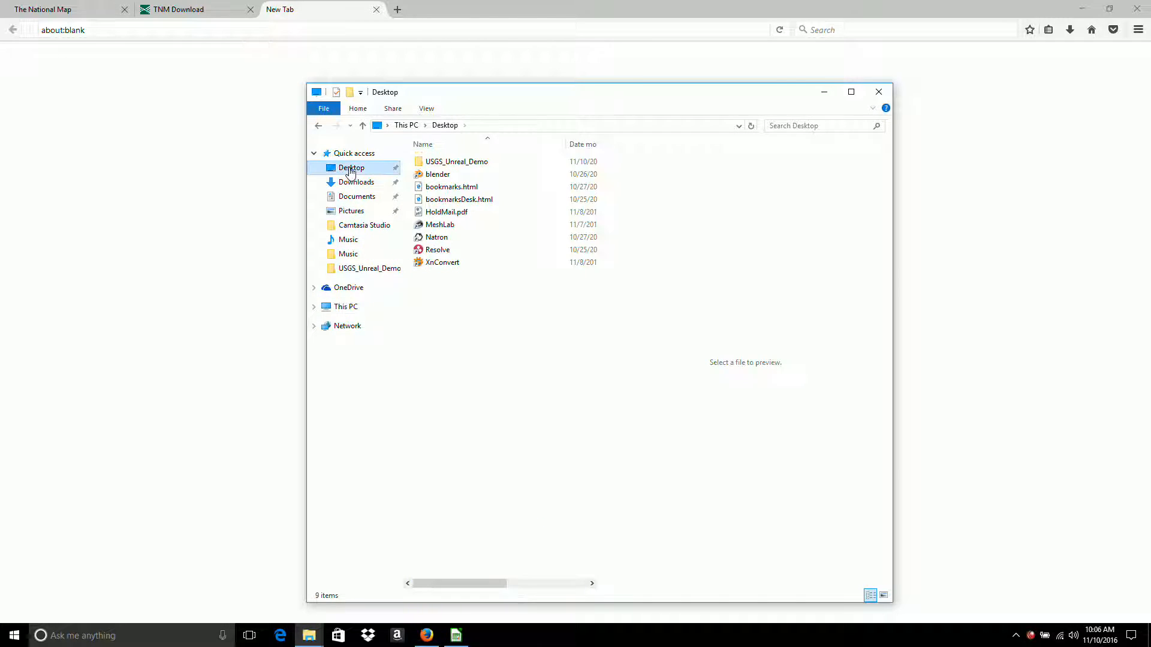
Step: Paste the m_4612102_sw .jp2 tile into the Desktop's USGS_Unreal_Demo folder
double_click(456, 161)
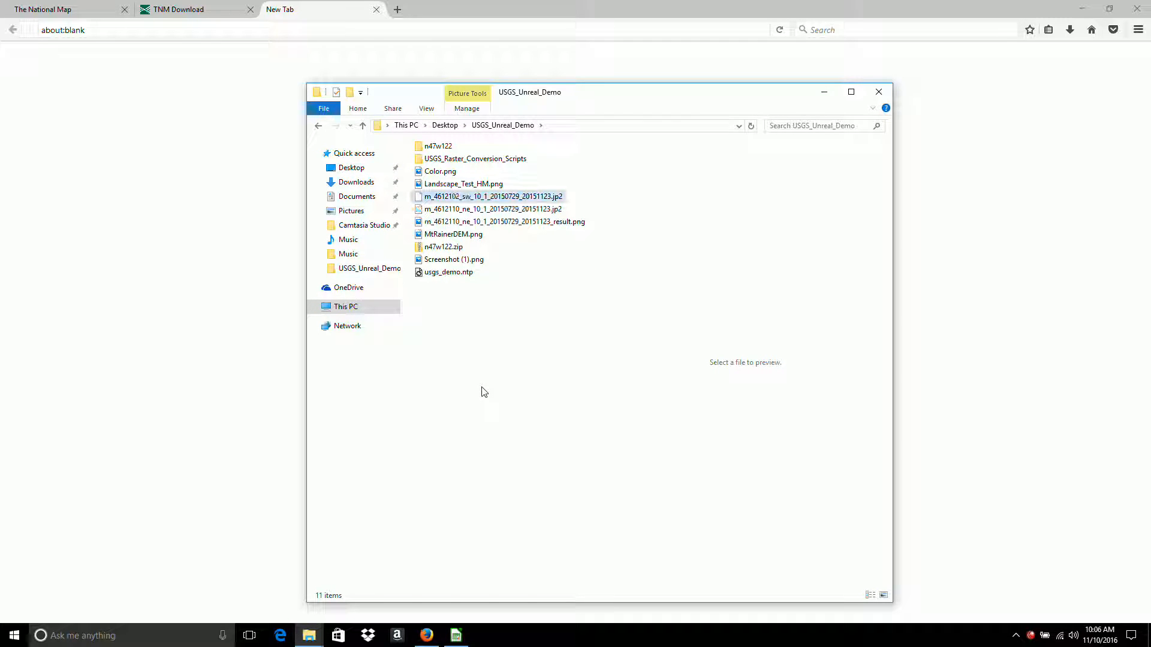
click(488, 196)
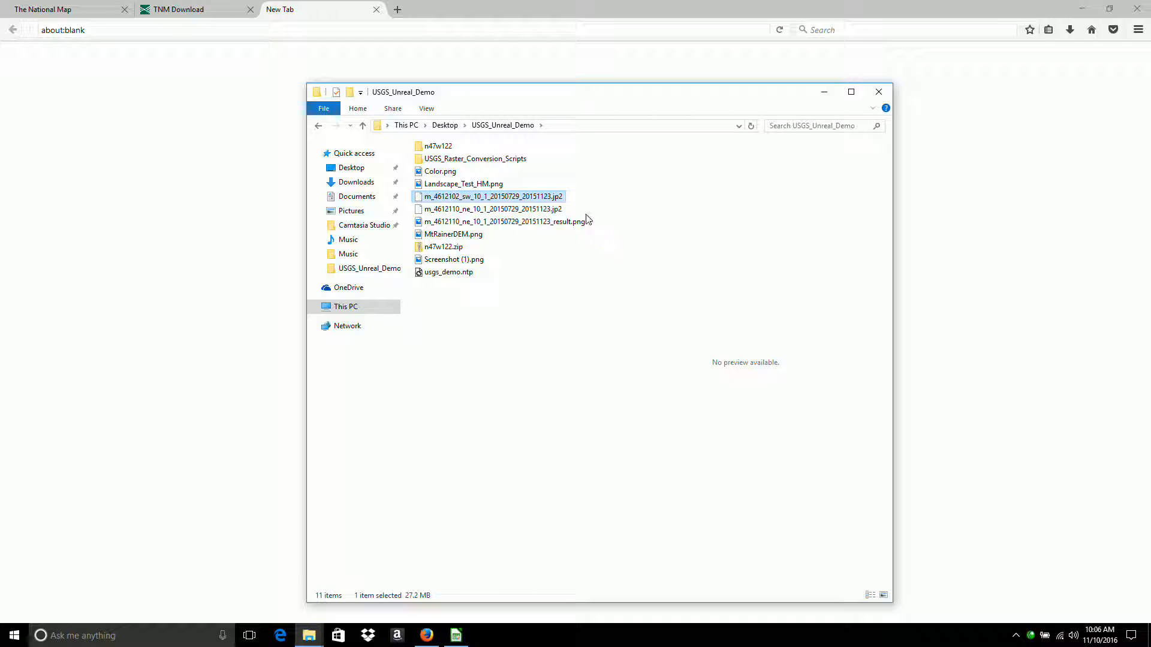
mouse_move(474, 205)
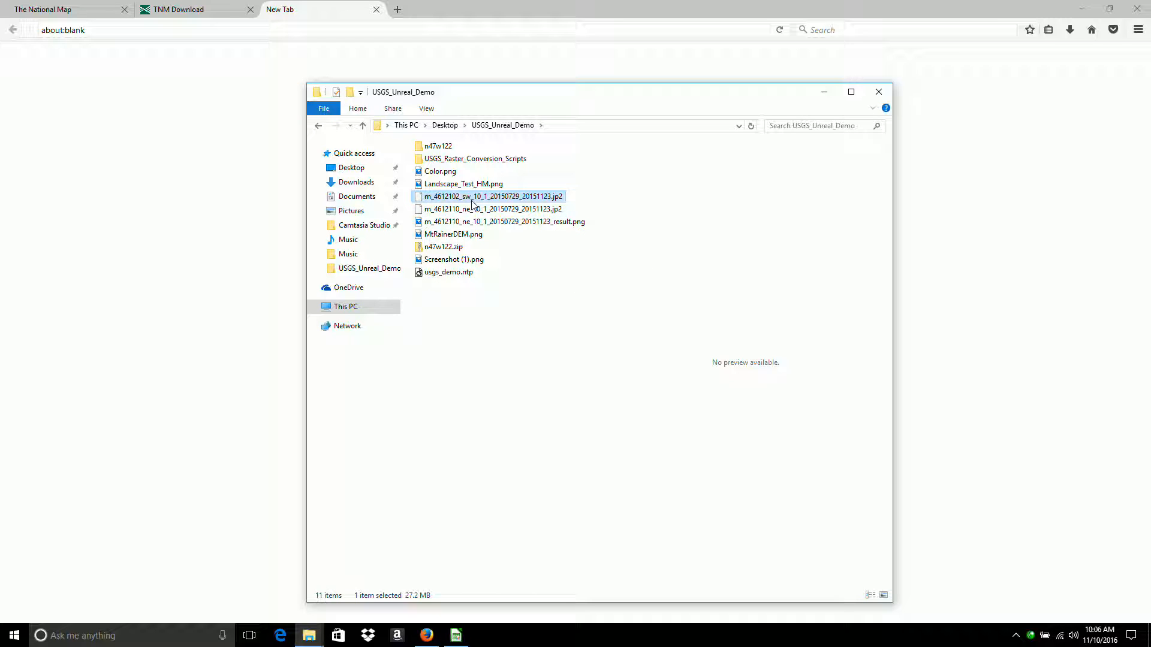
mouse_move(521, 108)
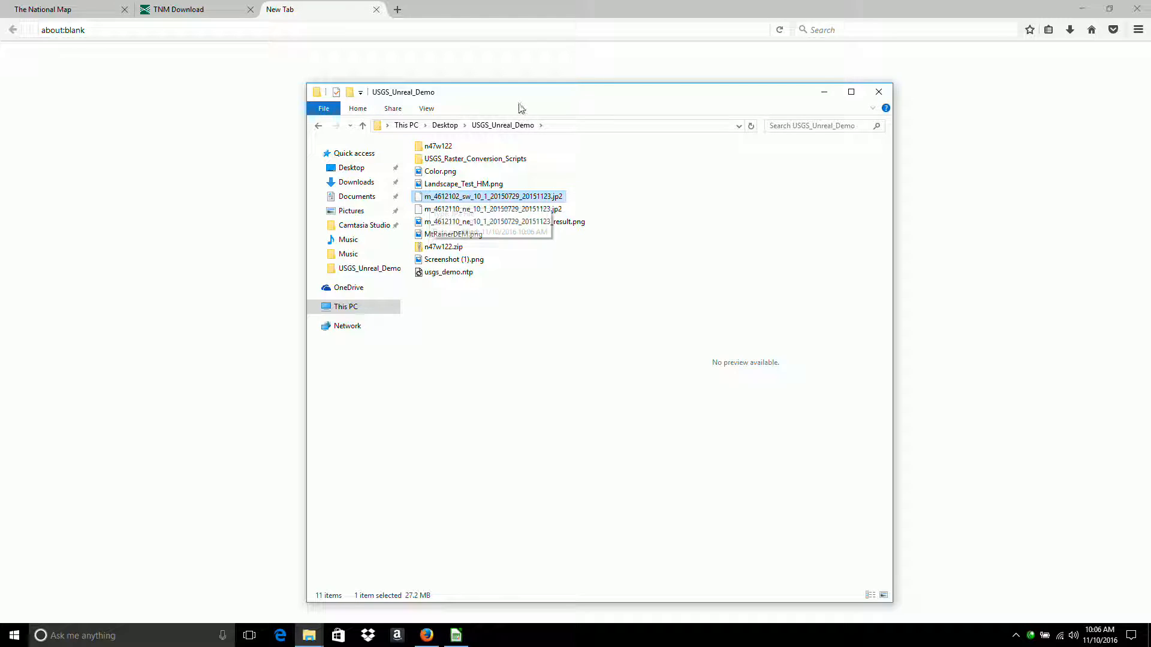
click(13, 634)
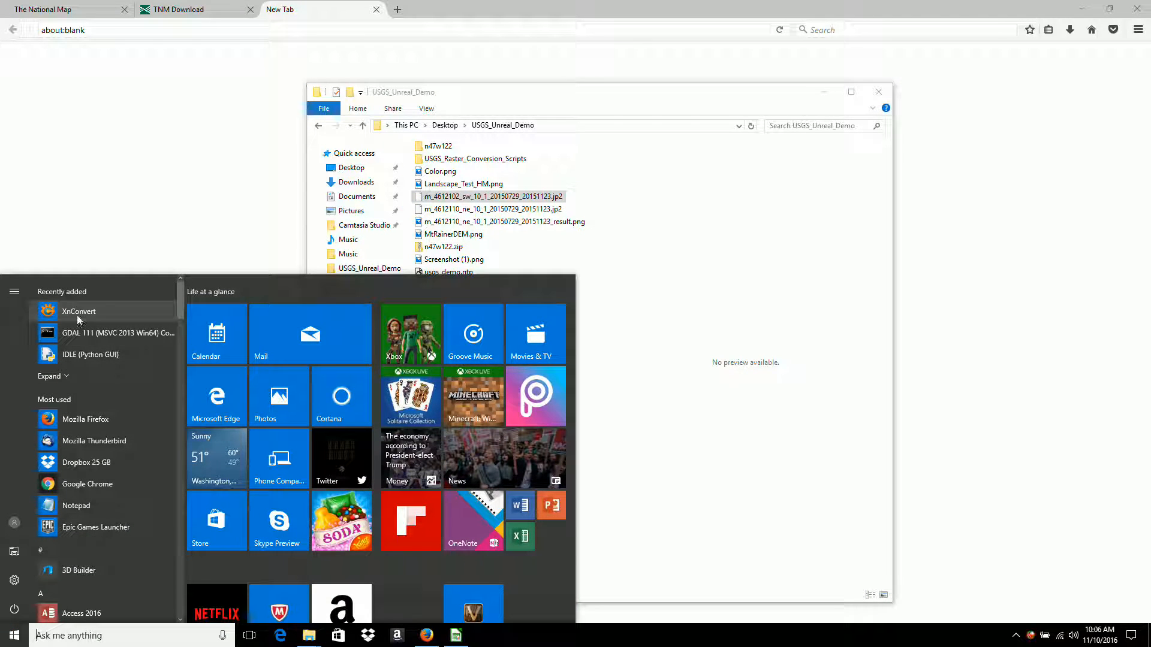
Step: Launch XnConvert and add m_4612102_sw_10_1_20150729_20151123.jp2 as the input file
click(78, 311)
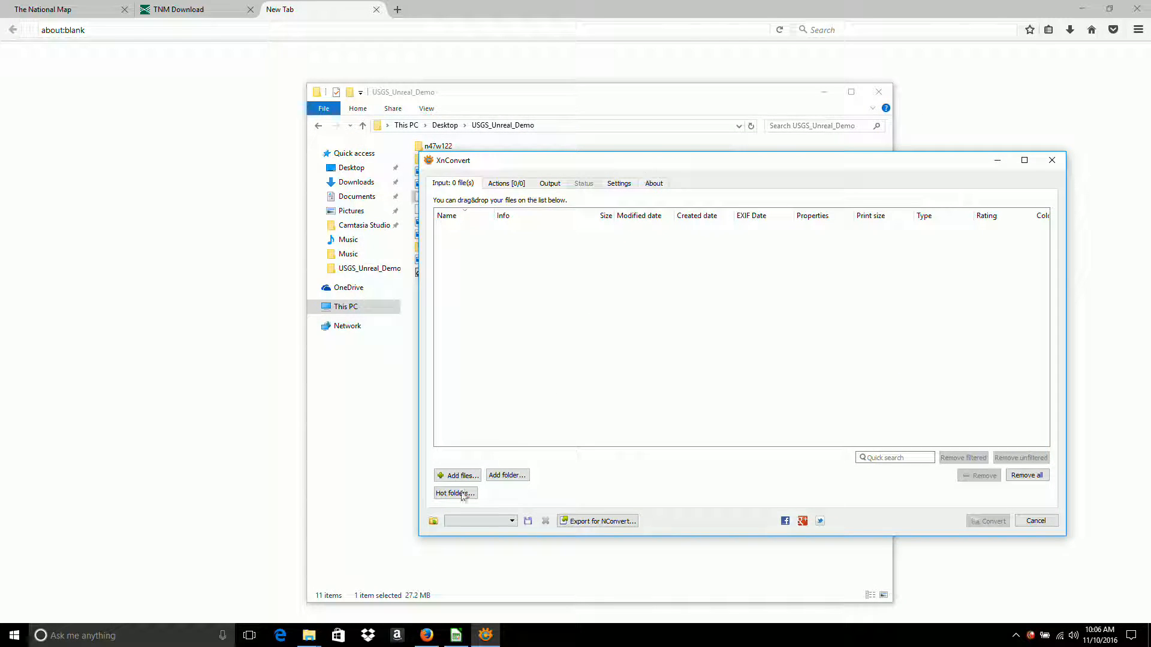
click(458, 474)
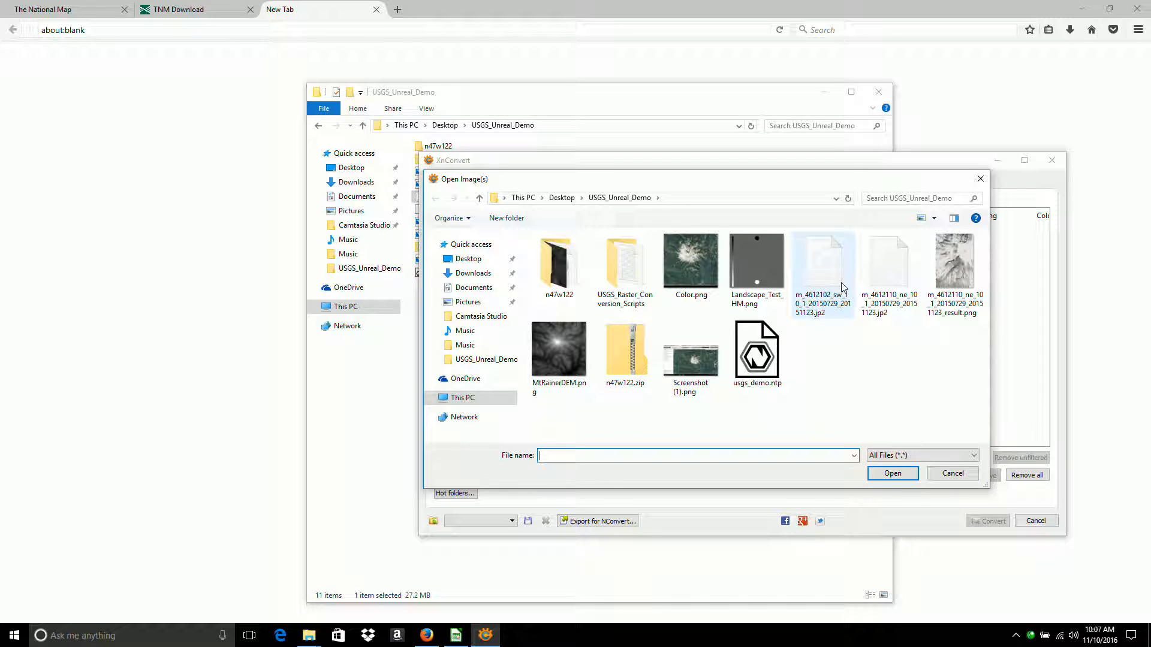
mouse_move(831, 261)
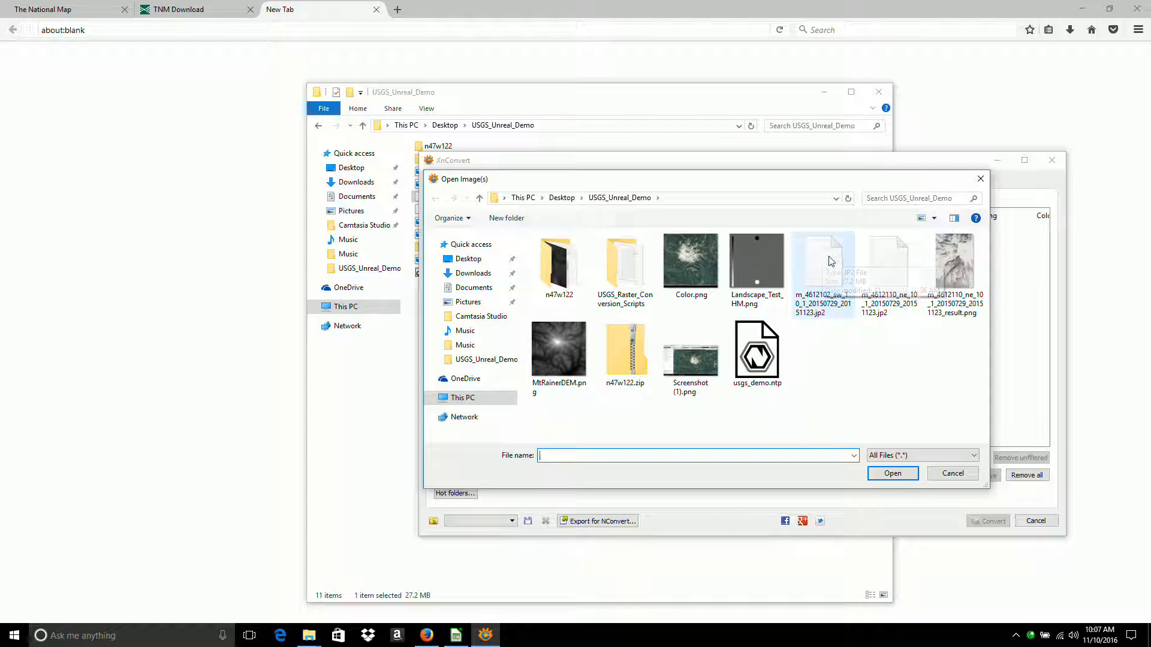
click(821, 261)
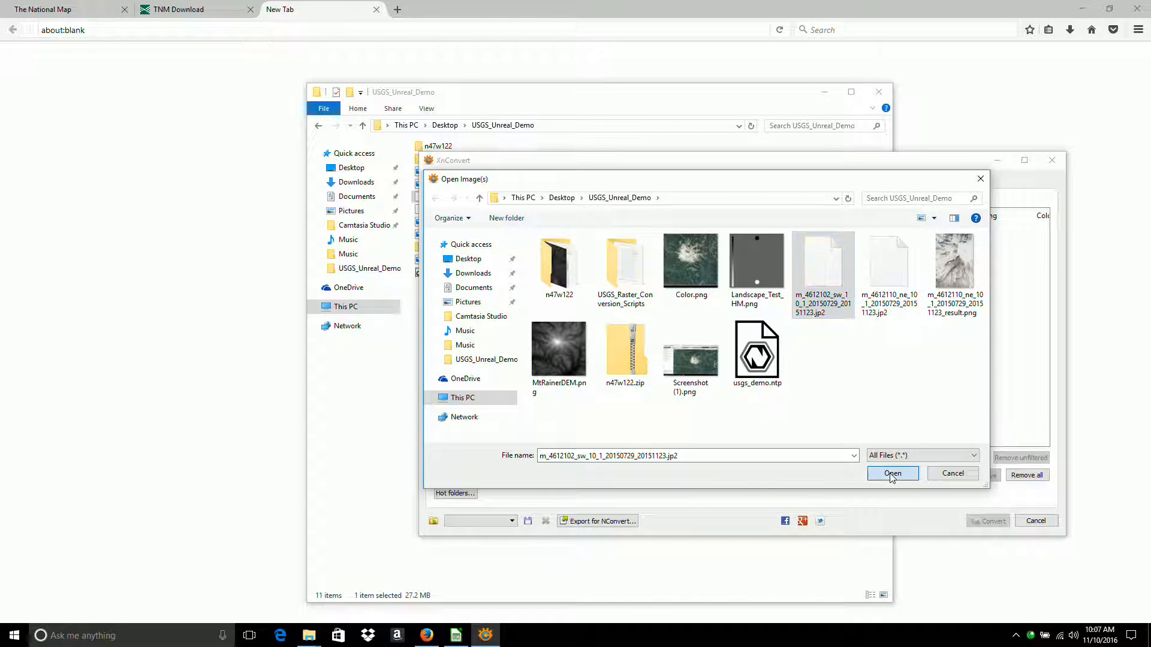
click(892, 474)
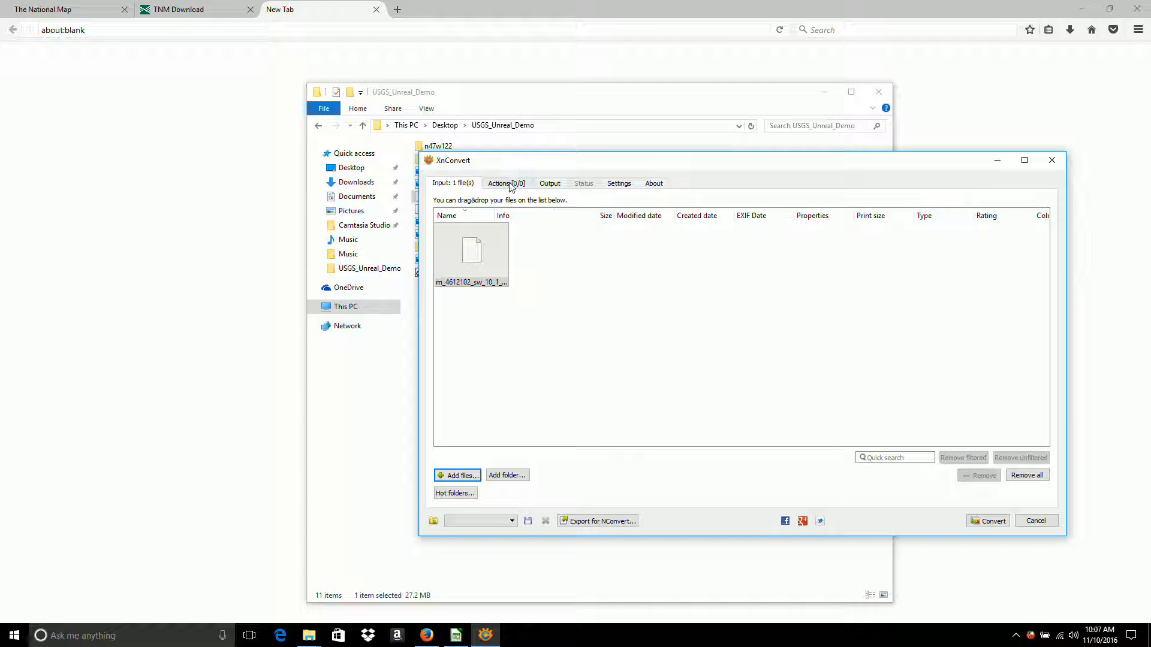
Step: Set output format to JPG - JPEG / JFIF in the source folder and start converting
click(549, 183)
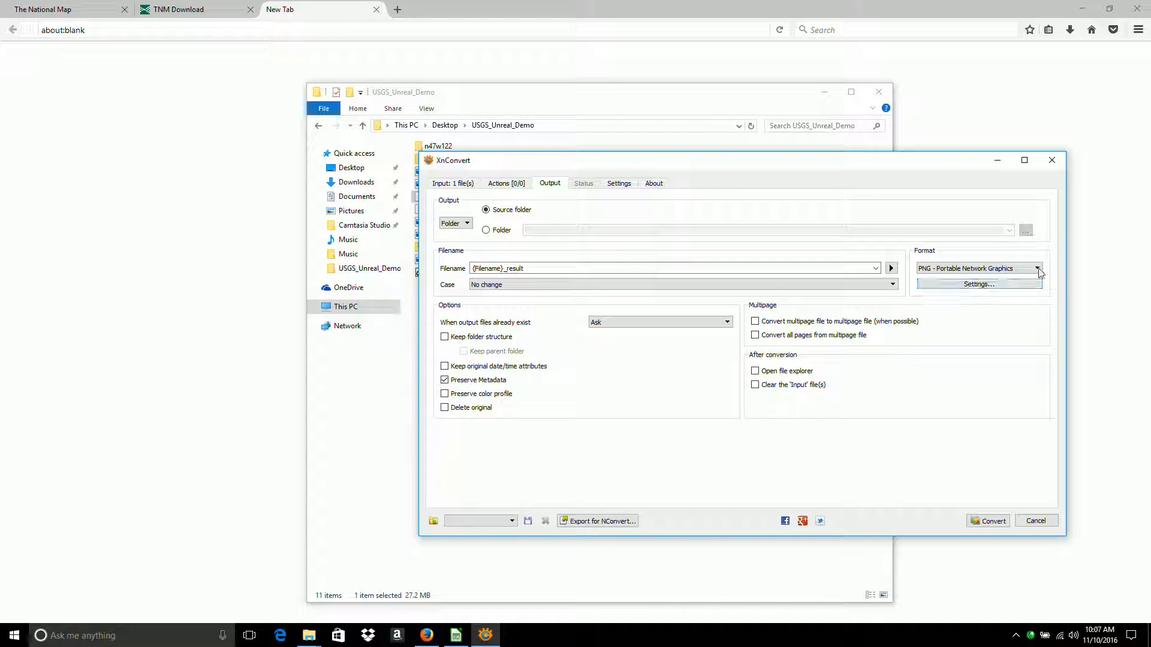
click(1037, 268)
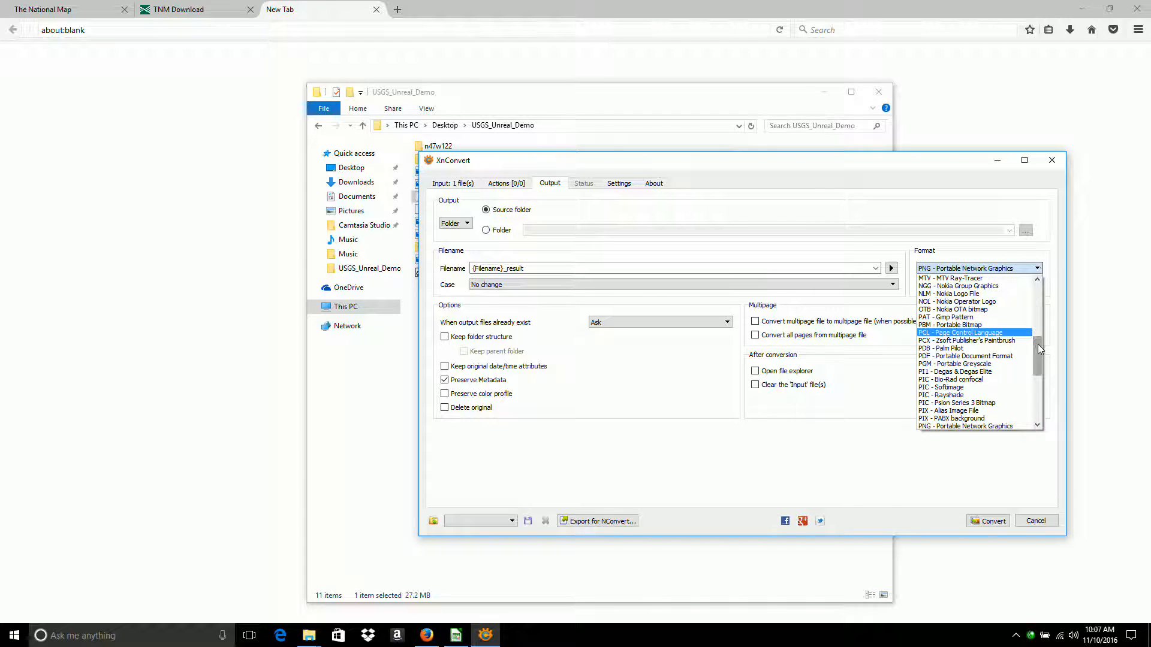
scroll(up, 3)
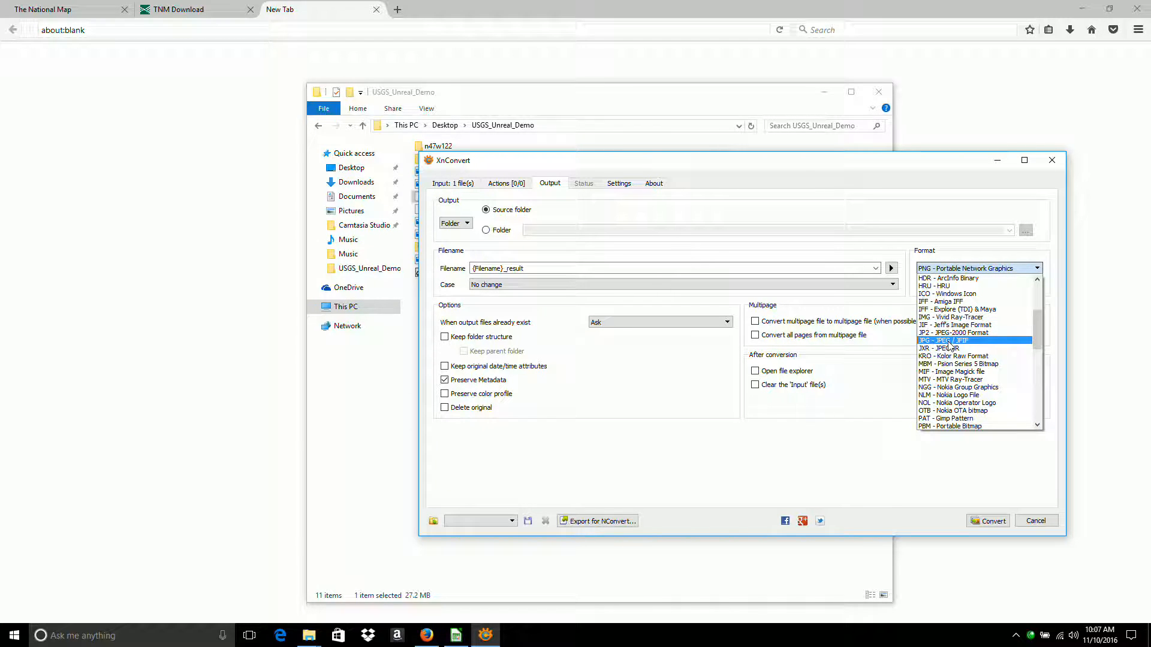
click(942, 340)
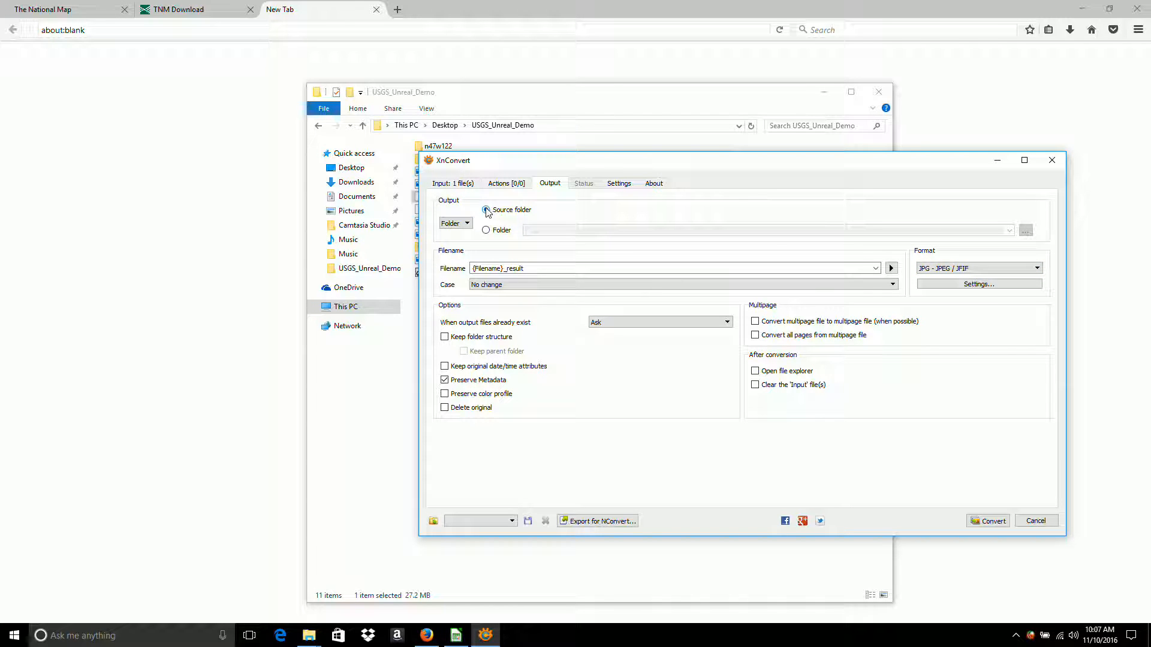
click(486, 209)
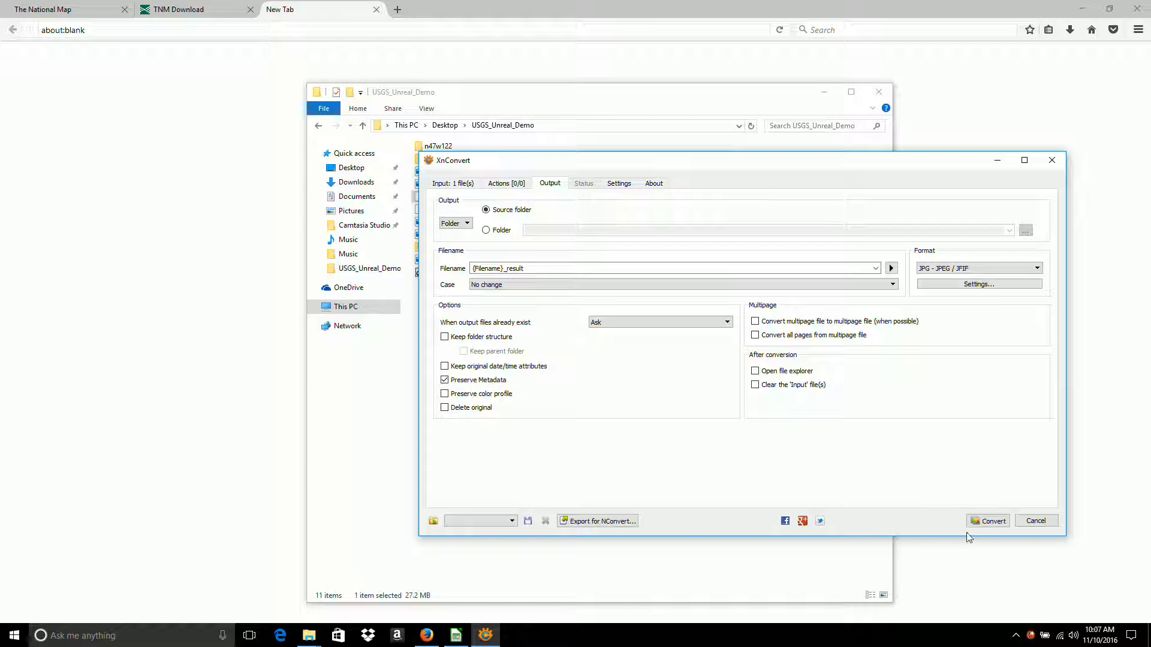
click(987, 520)
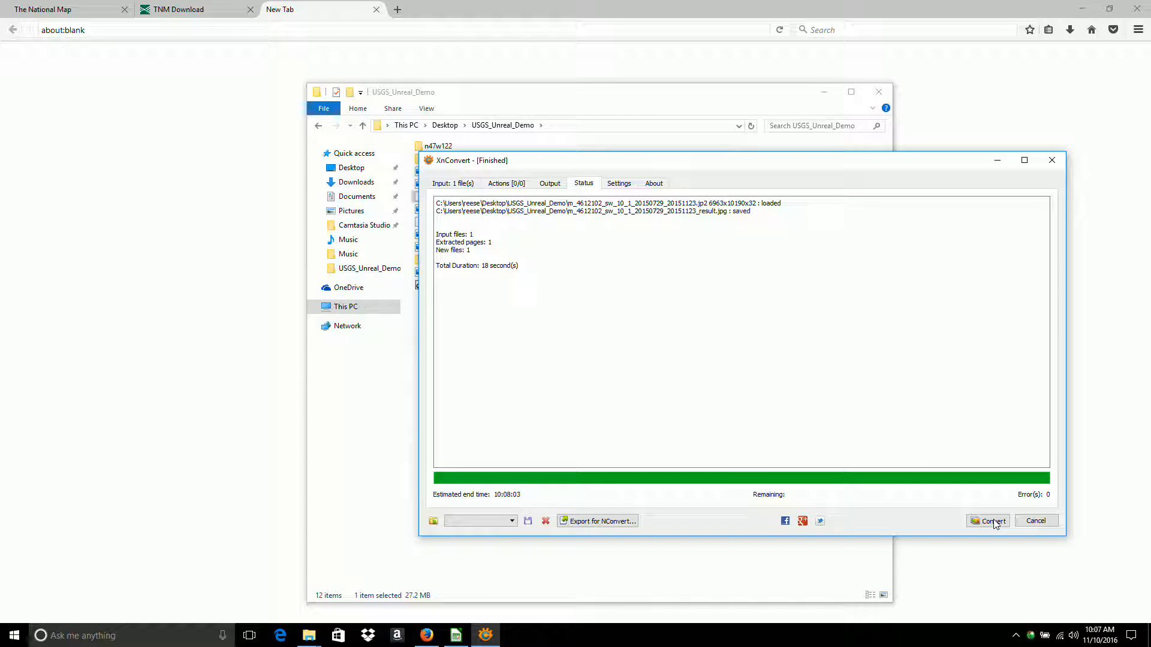
mouse_move(540, 96)
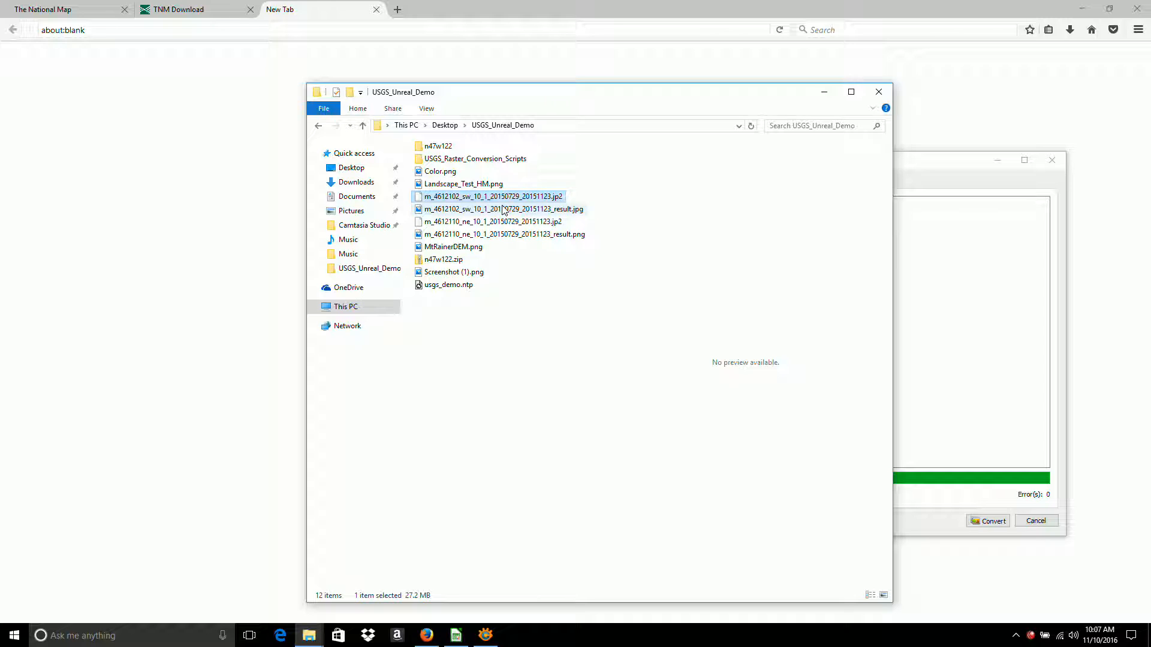
Step: Preview the converted m_4612102_sw_..._result.jpg in the USGS_Unreal_Demo folder
click(502, 209)
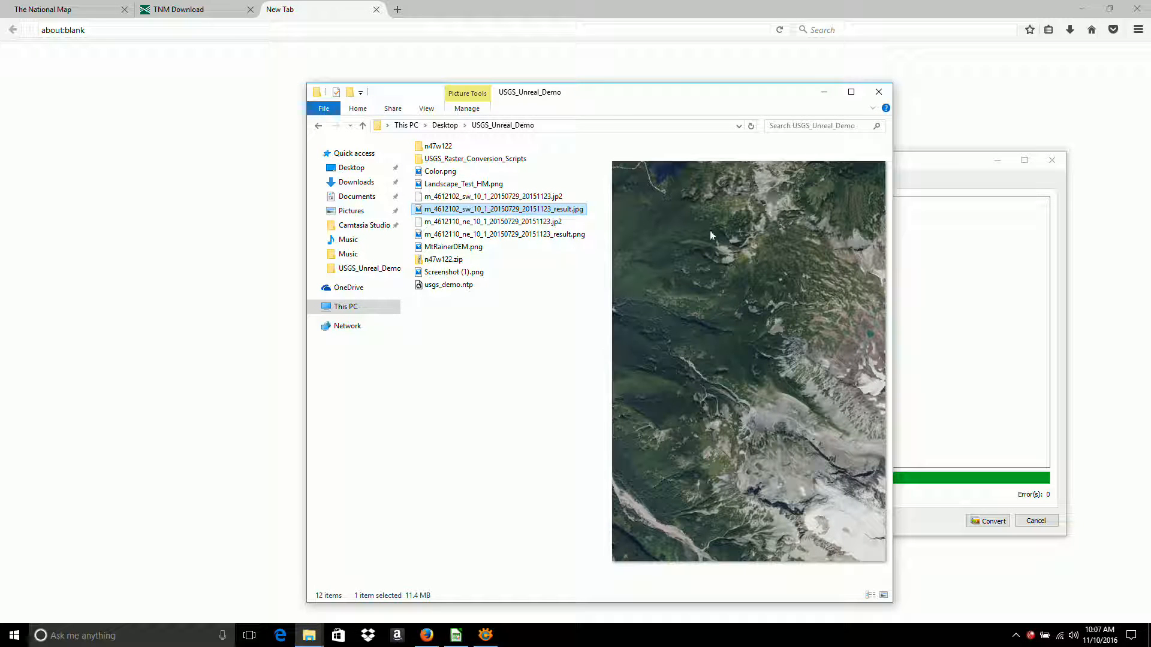